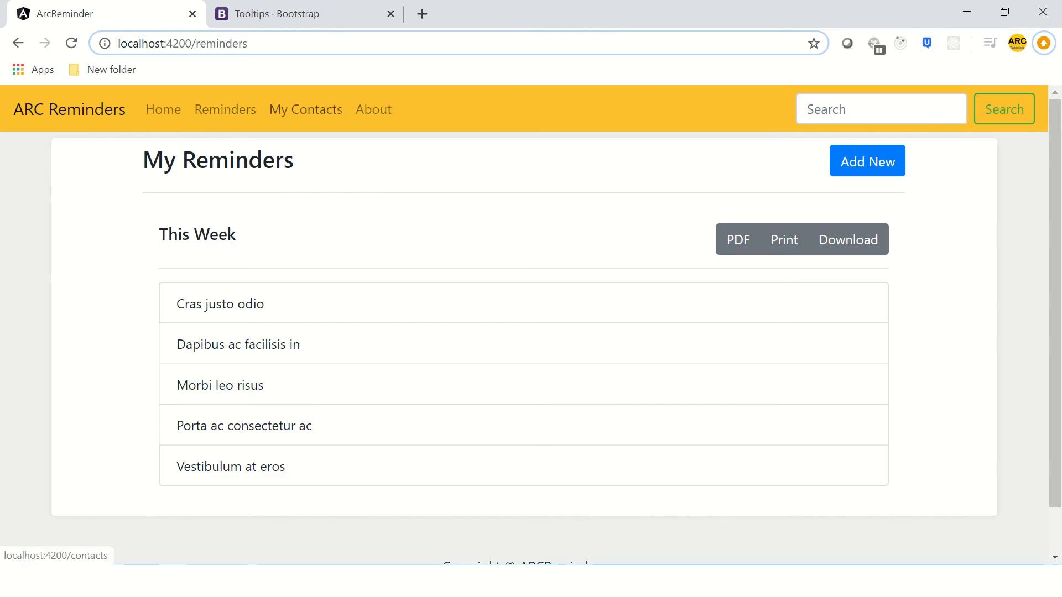
- Check the Download button's 'click to download' tooltip, then bring up the Bootstrap Tooltips docs
left_click(305, 109)
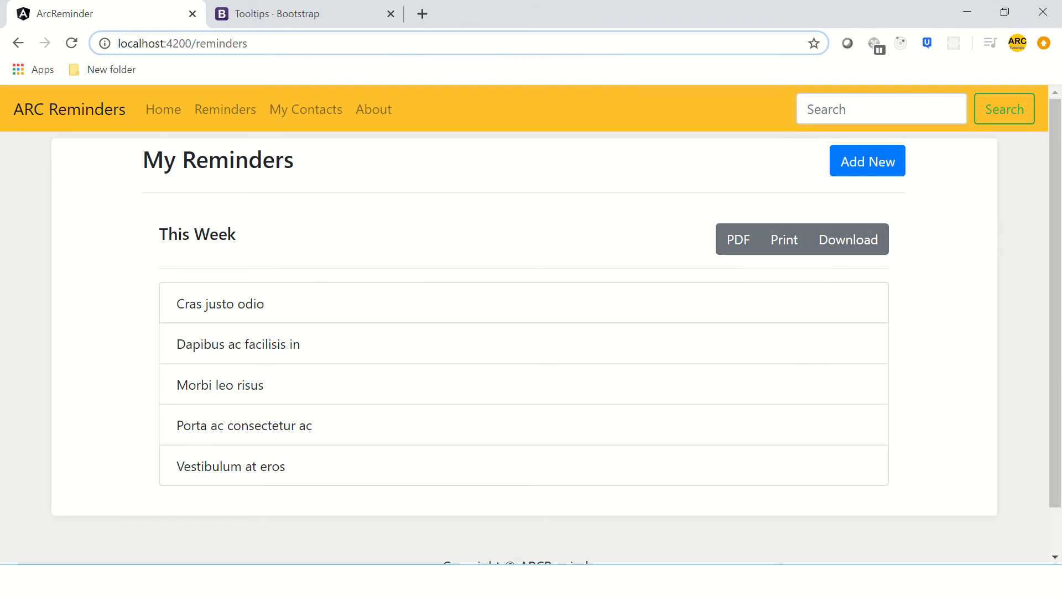
mouse_move(847, 239)
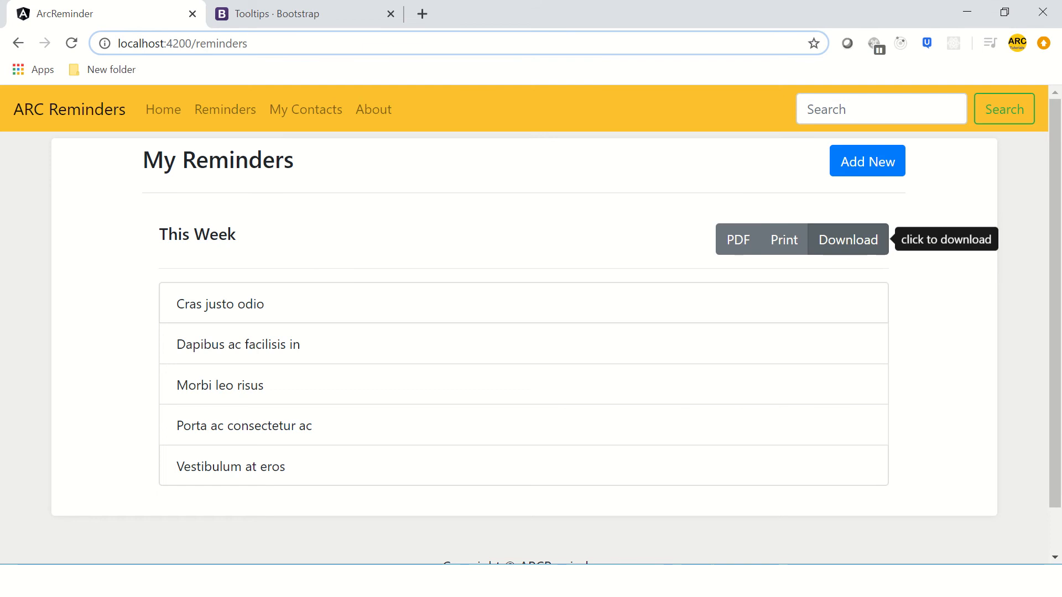
left_click(305, 13)
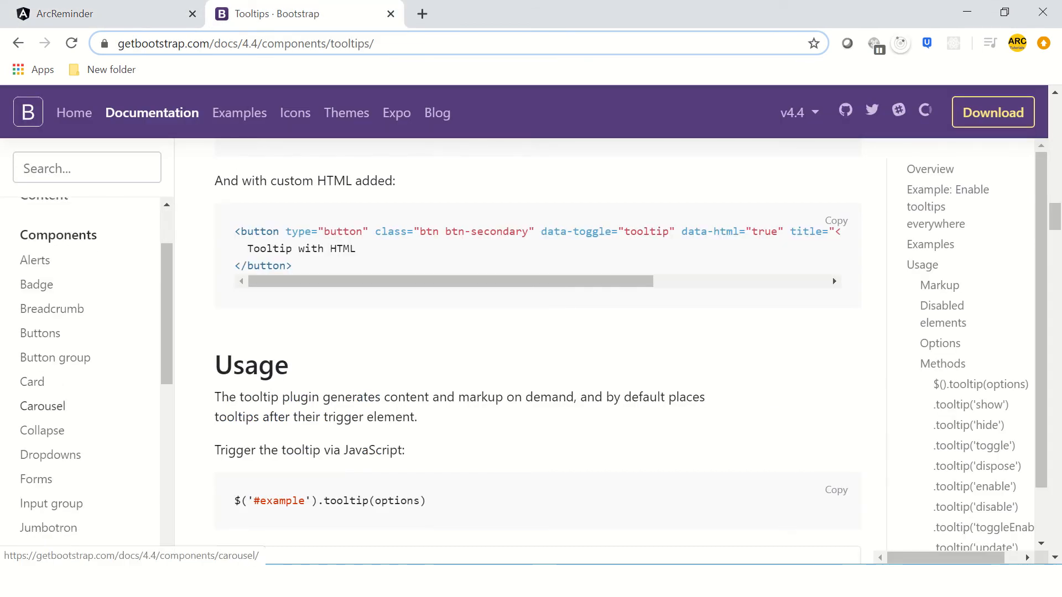
- Scroll through the Bootstrap Tooltips usage section
scroll("down", 3)
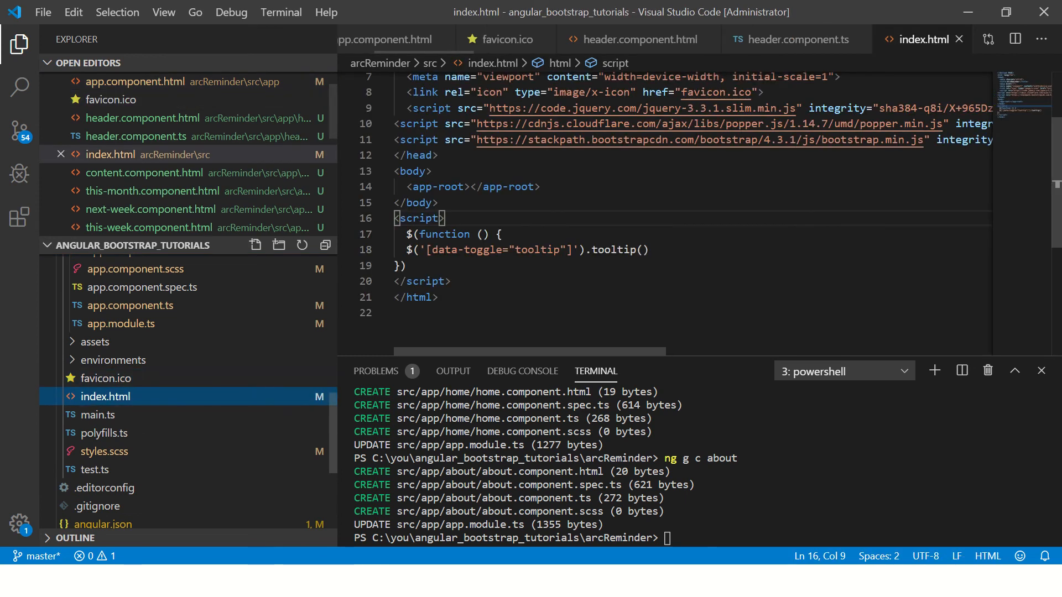
- Add a $('[data-toggle="popover"]').popover() block to index.html's script
key("Enter")
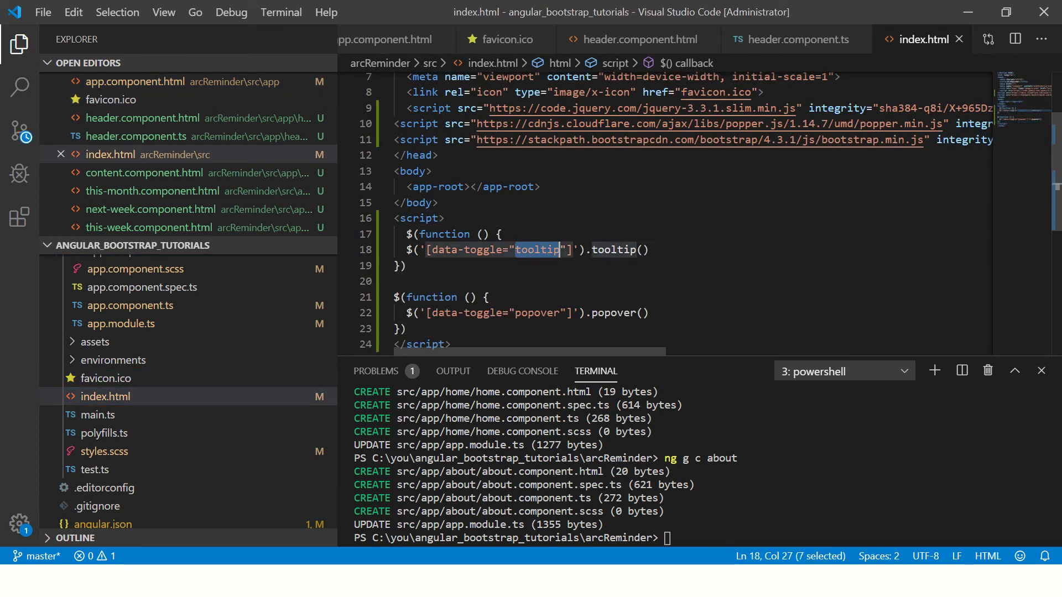
double_click(537, 313)
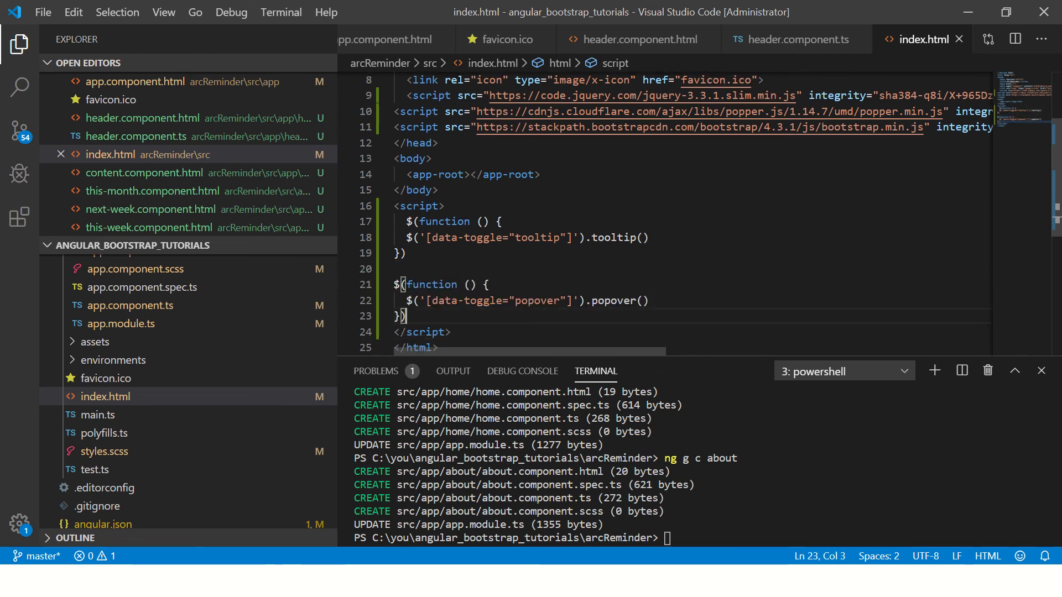
double_click(465, 301)
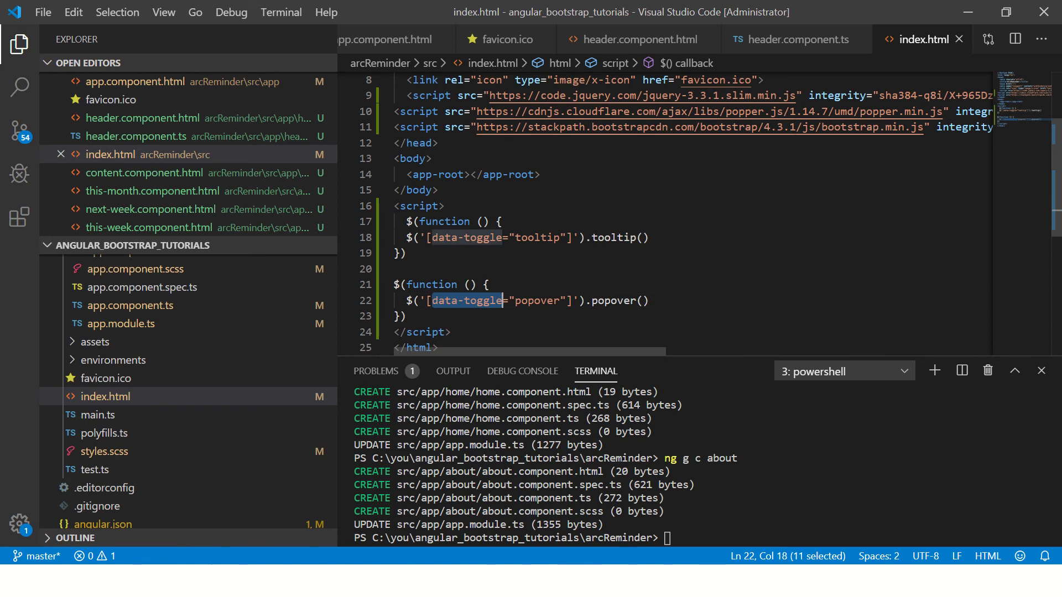
double_click(538, 301)
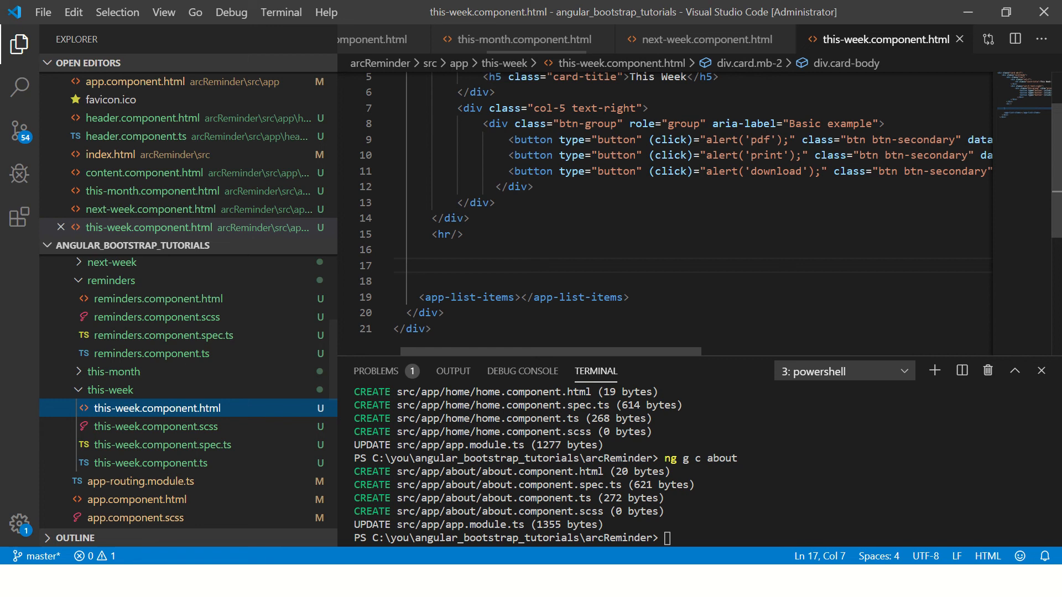
- Change the Download button's data-toggle from "tooltip" to "popover"
scroll("right", 3)
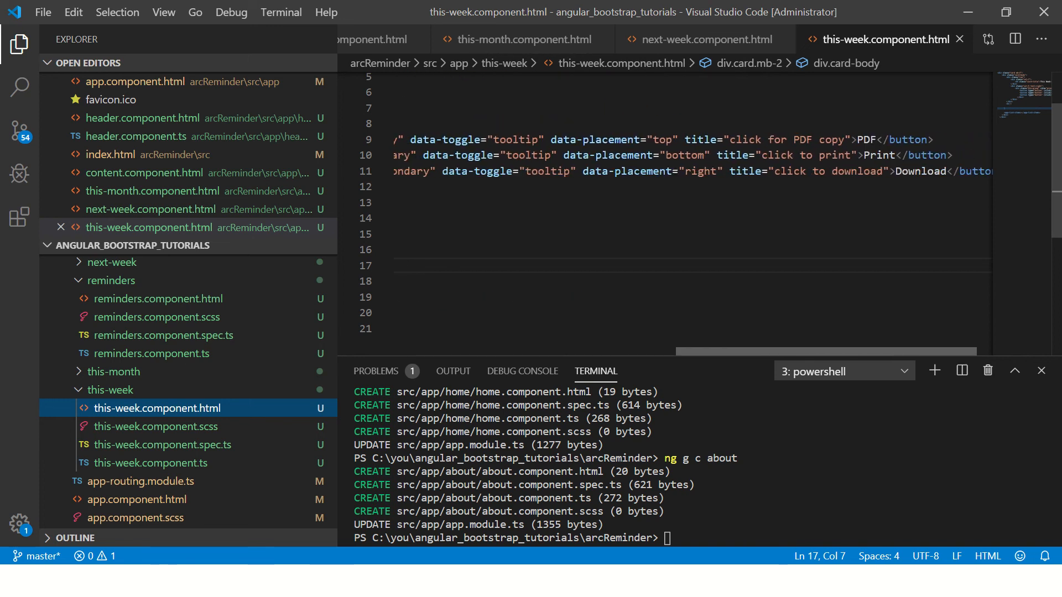
double_click(549, 170)
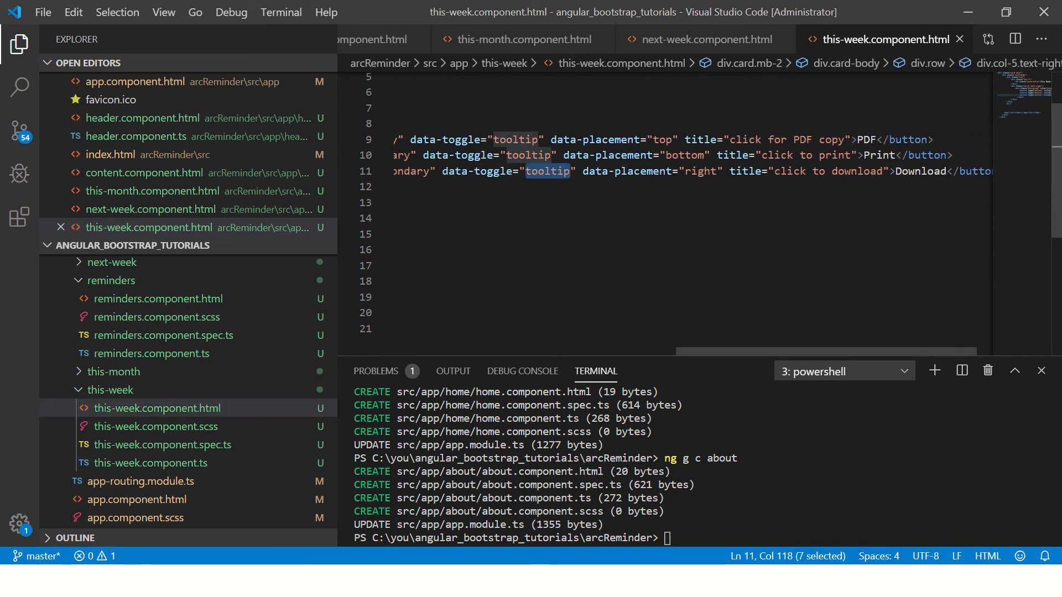
type("oio")
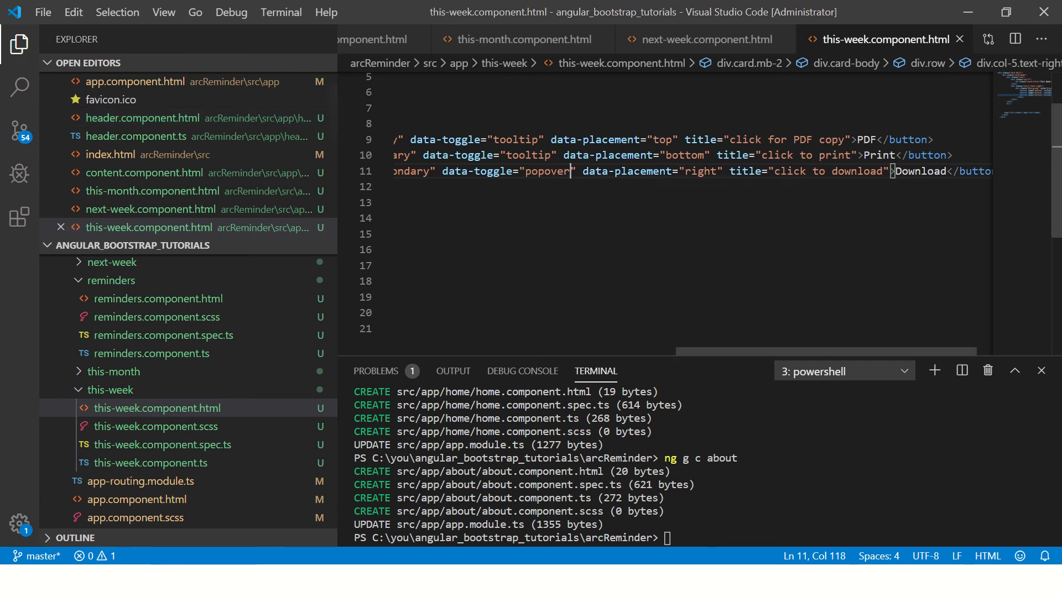
- Read the Bootstrap Popovers documentation, then return to the ARC Reminders page
left_click(570, 171)
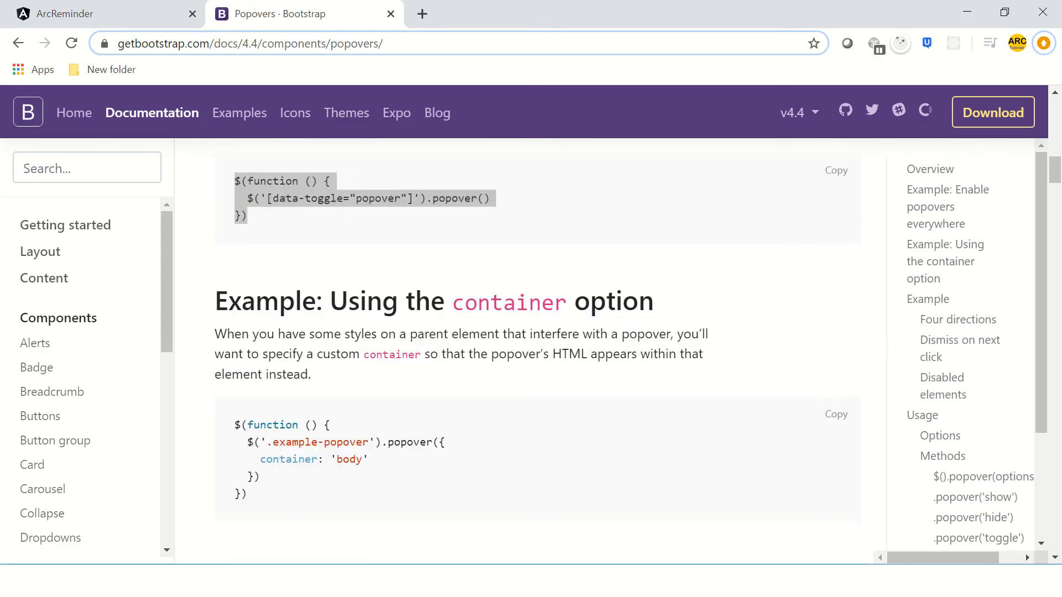
scroll("down", 3)
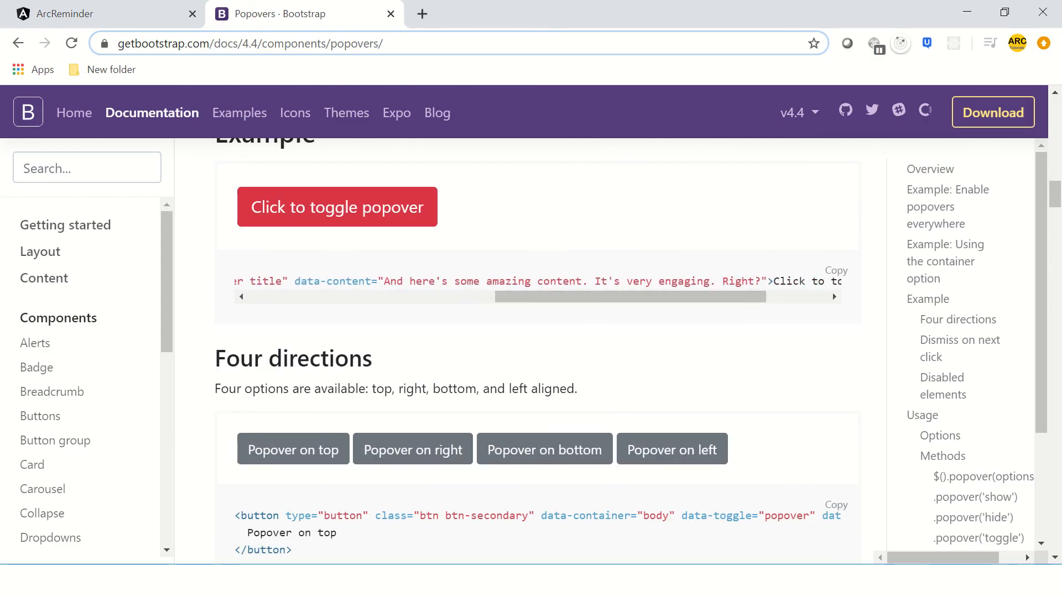
left_click_drag(295, 281, 766, 281)
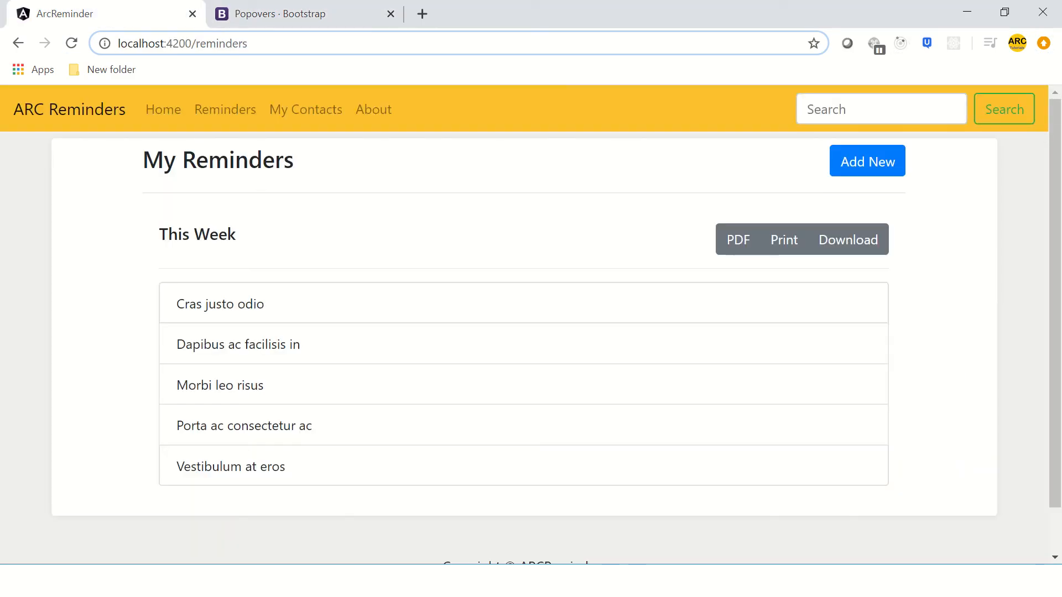
- Confirm Download shows an alert and popover, then delete its (click) alert handler
left_click(848, 239)
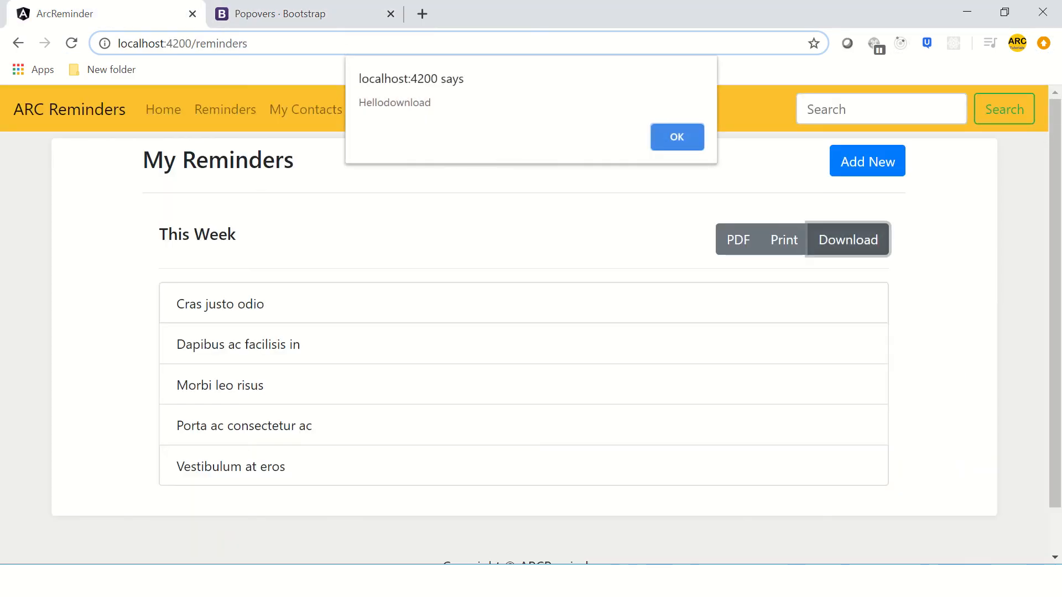
left_click(677, 137)
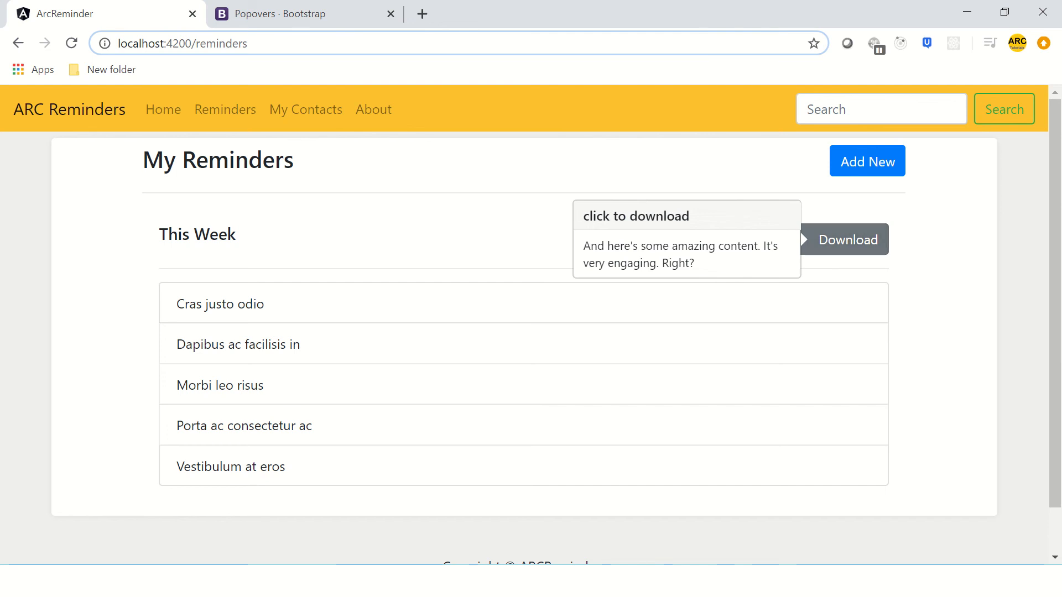
key("alt+tab")
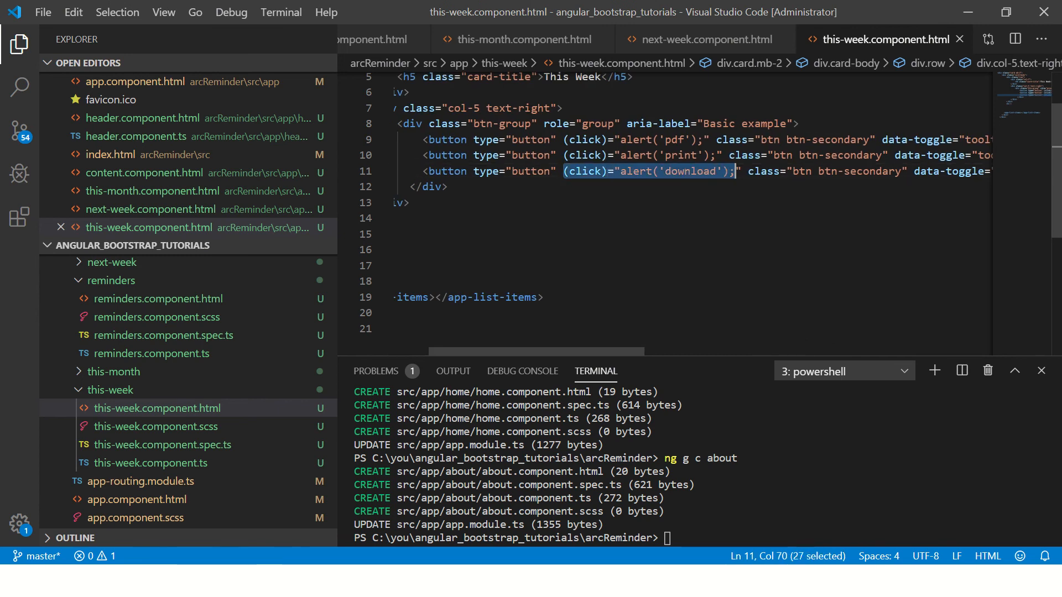
key("Delete")
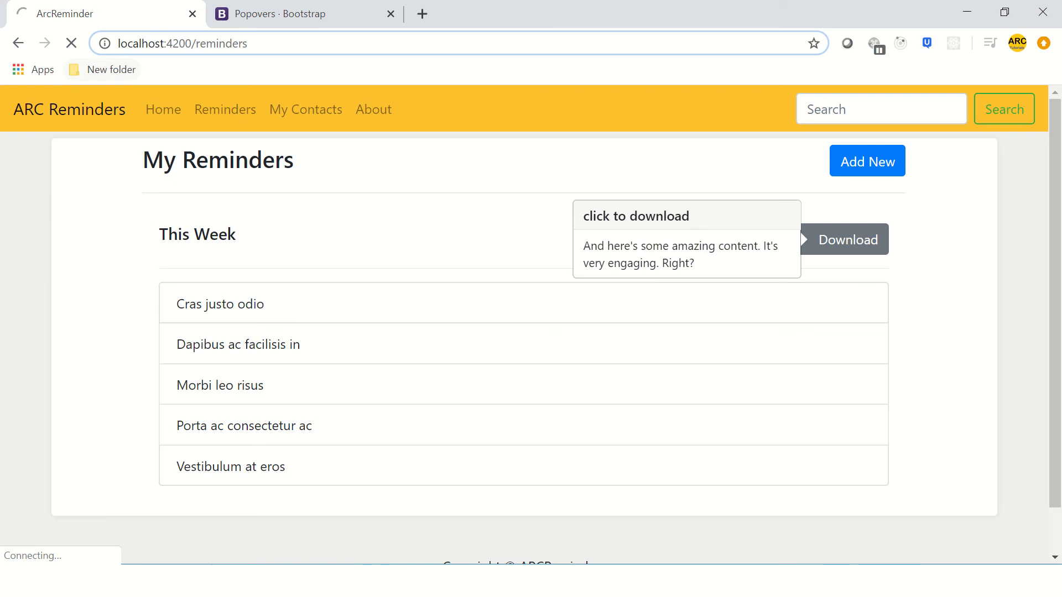
- Toggle the Download popover open and closed on the reloaded page, with no alert
left_click(848, 239)
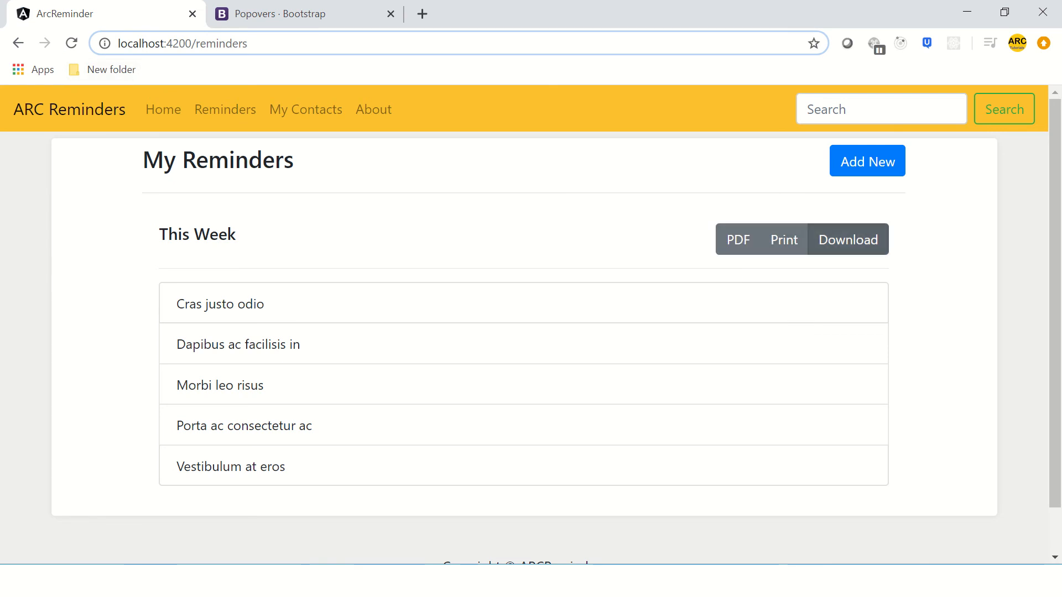
left_click(848, 239)
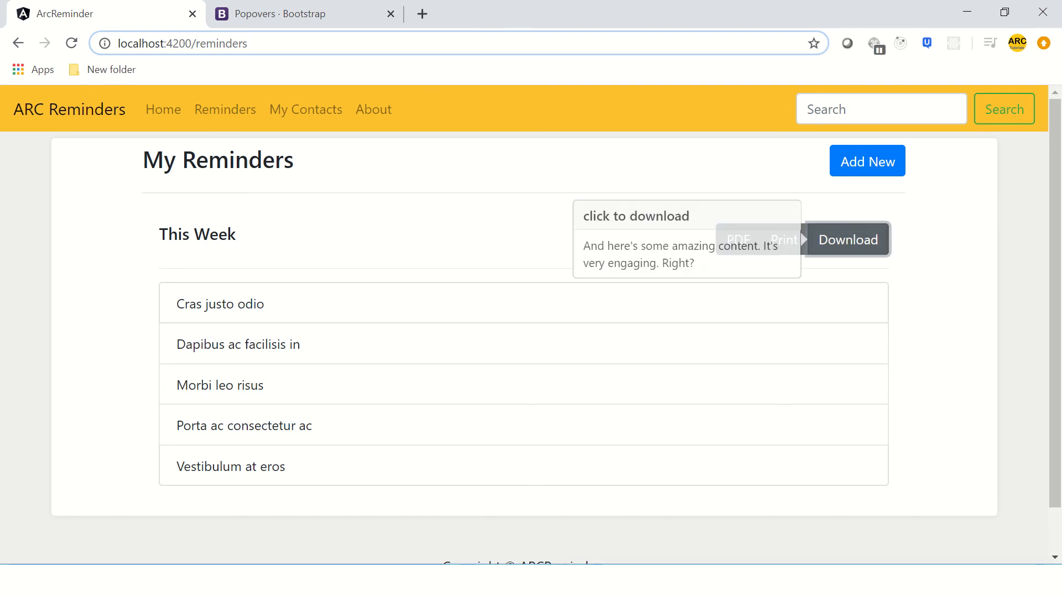
mouse_move(784, 239)
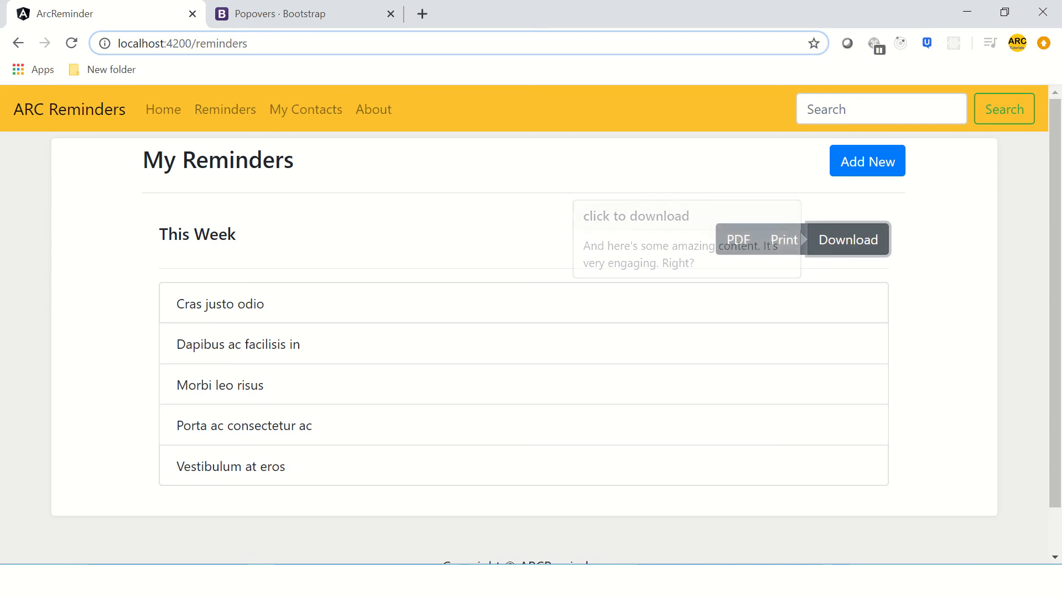
left_click(847, 239)
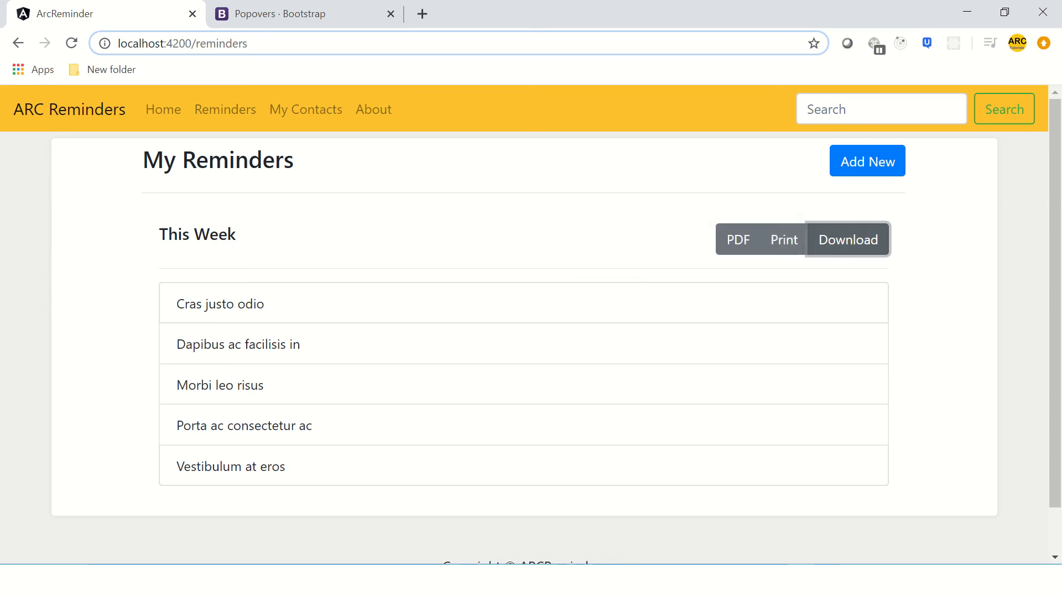
left_click(847, 239)
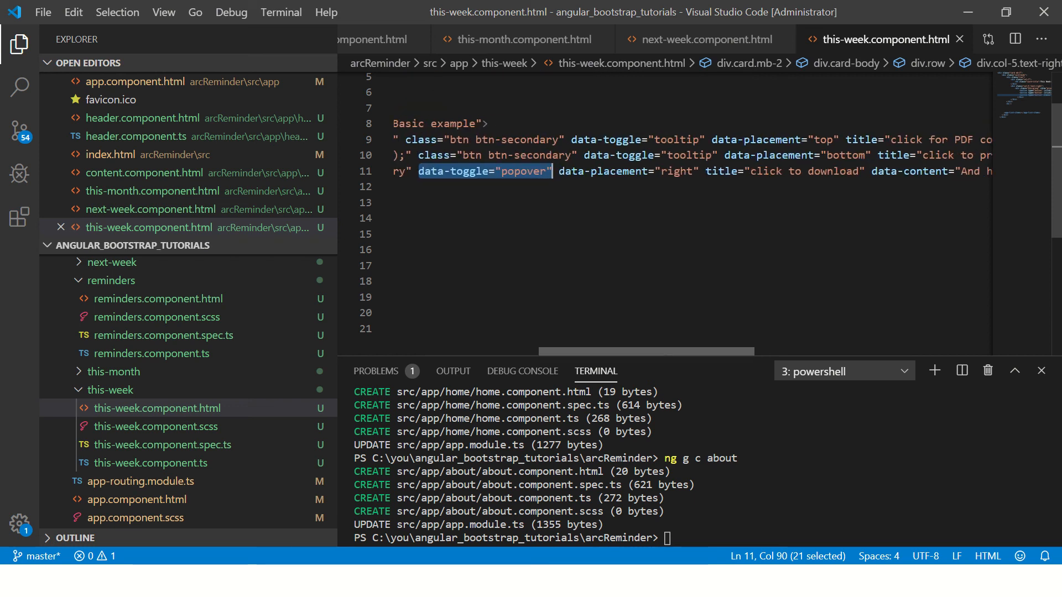
- Scroll across line 11 to view the Download button's popover attributes
scroll("right", 3)
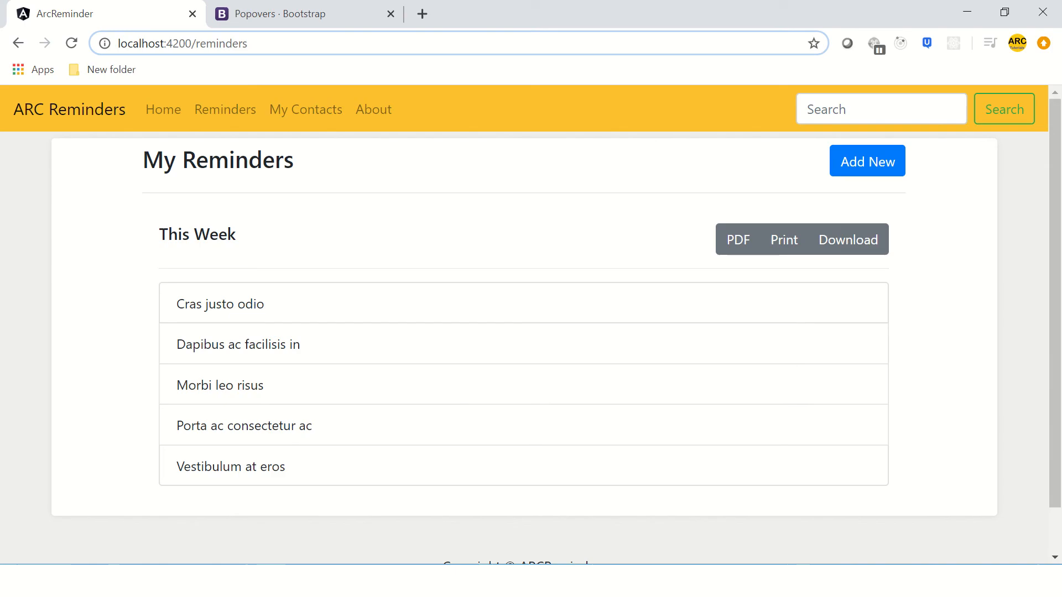
mouse_move(784, 239)
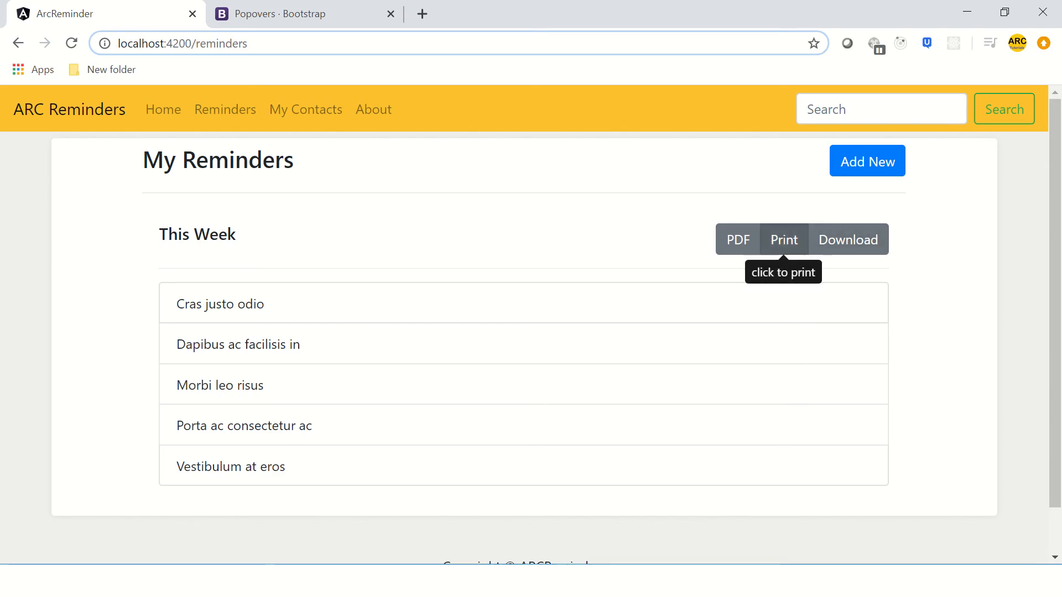
mouse_move(737, 239)
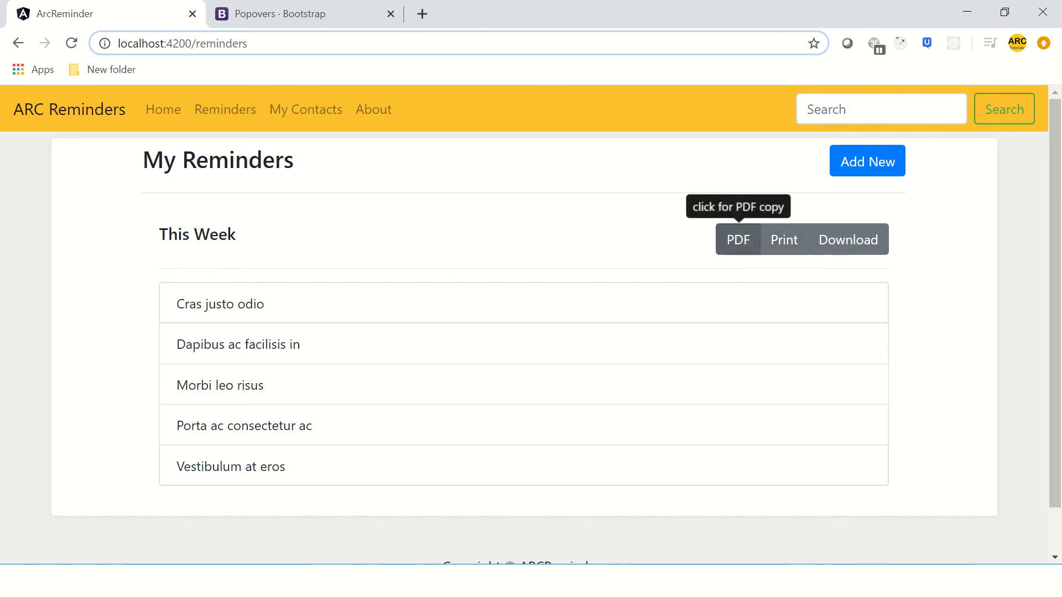
mouse_move(848, 239)
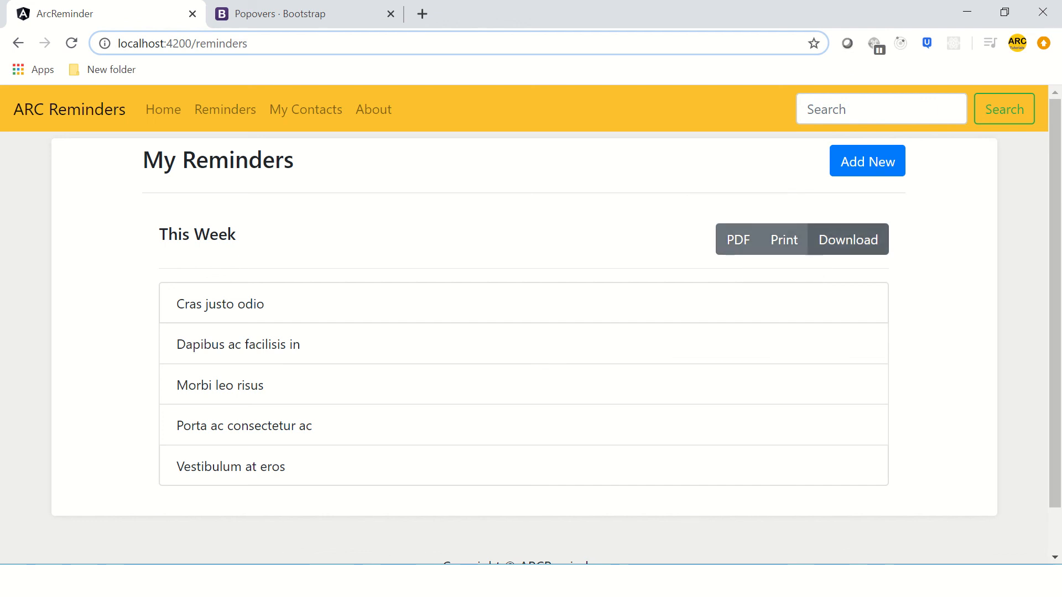
left_click(848, 239)
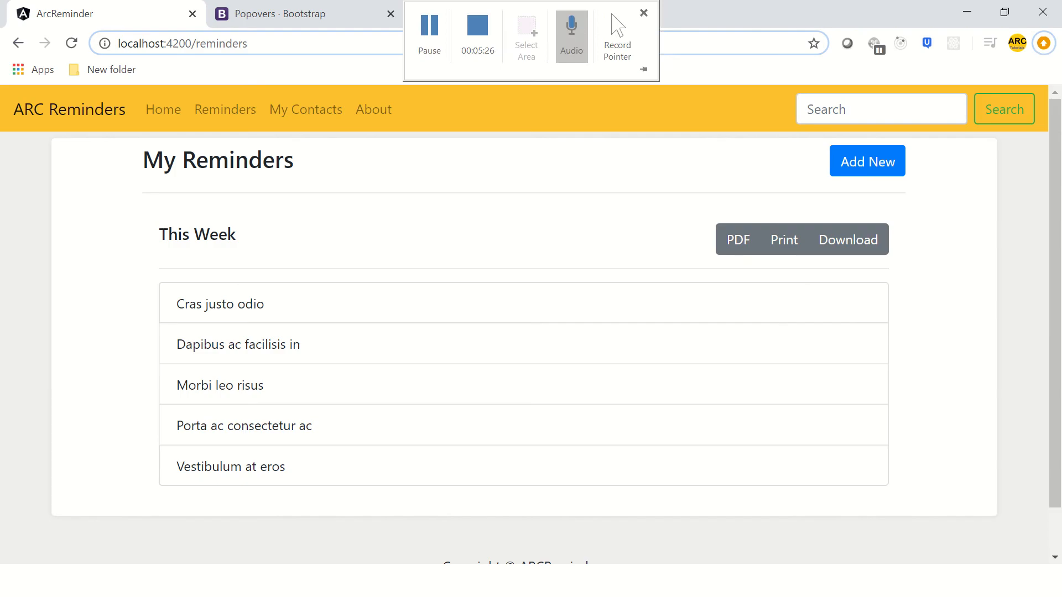
left_click(642, 12)
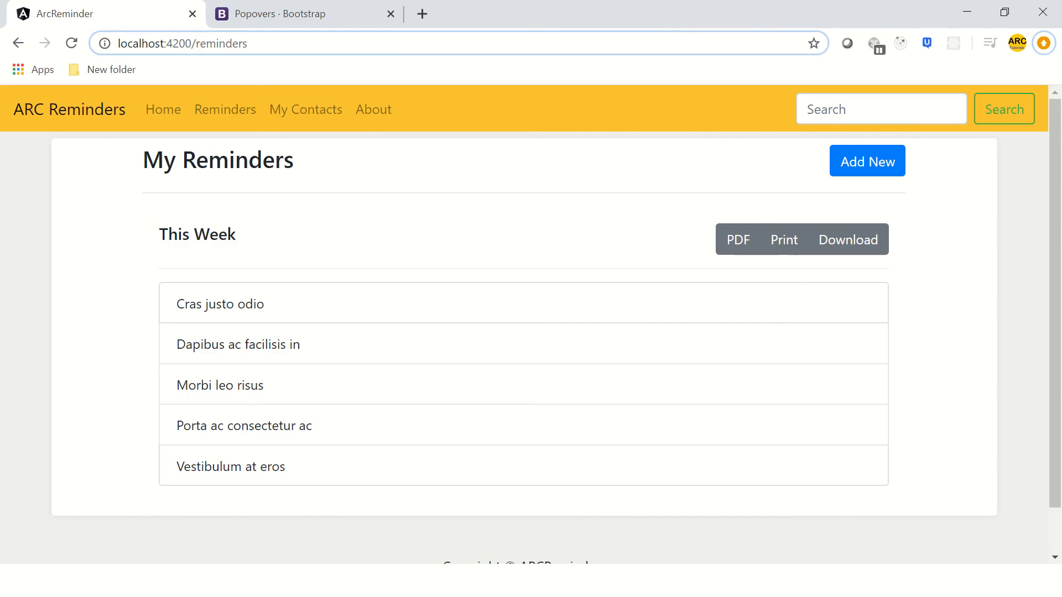